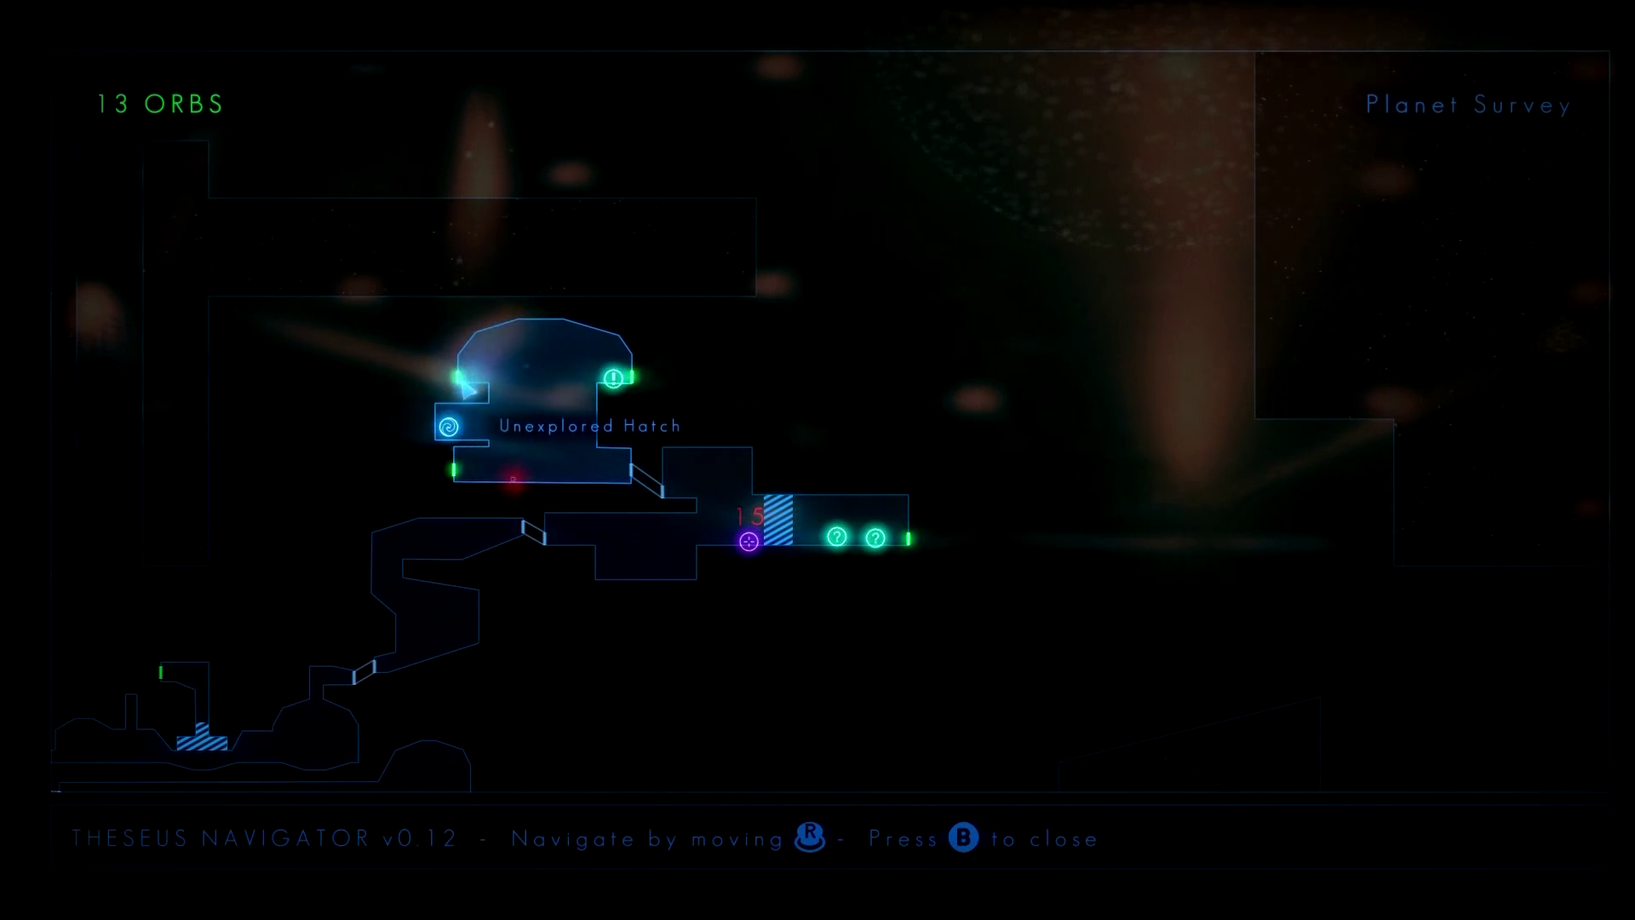
key("b")
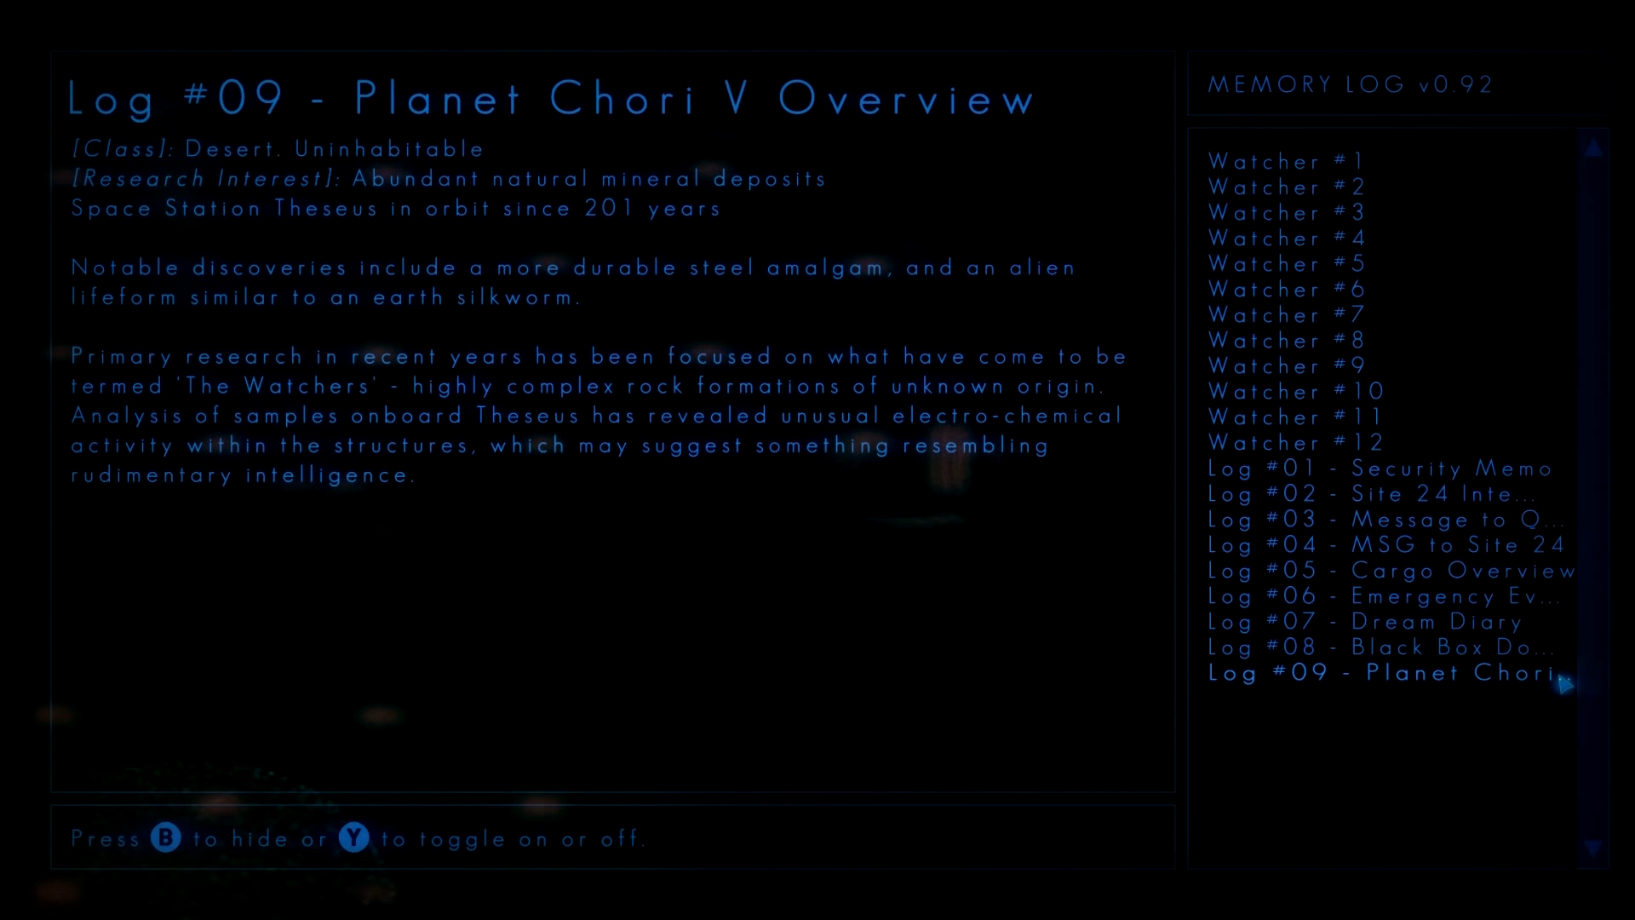
key("b")
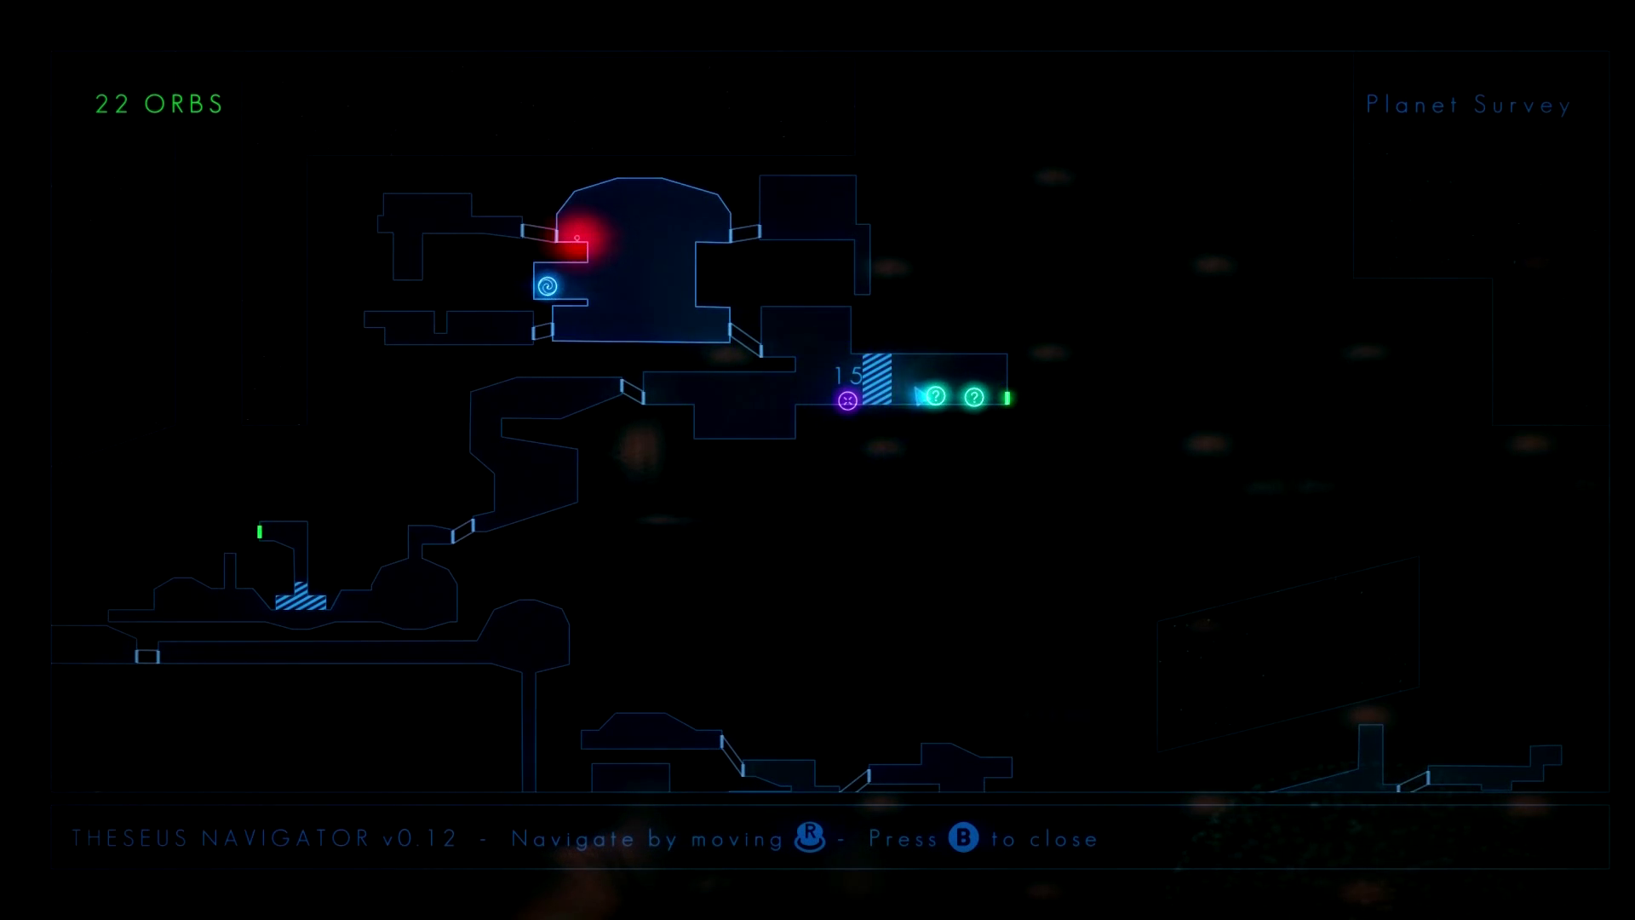
Pan the Theseus Navigator map down to reveal the lower station areas beneath the obstacle room
scroll("down", 3)
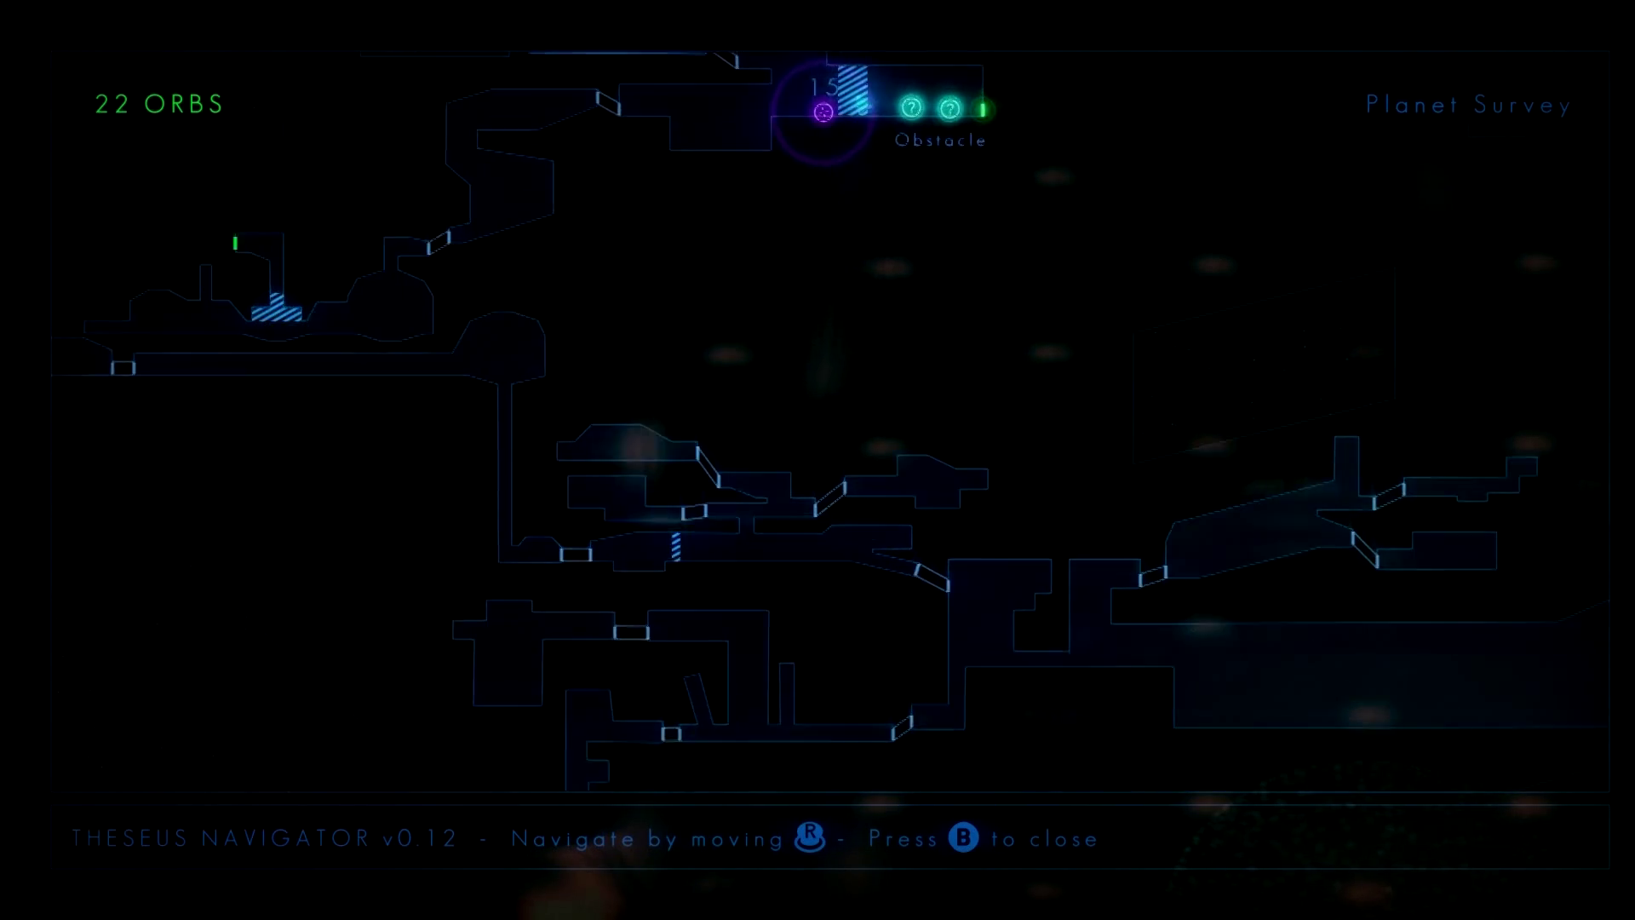